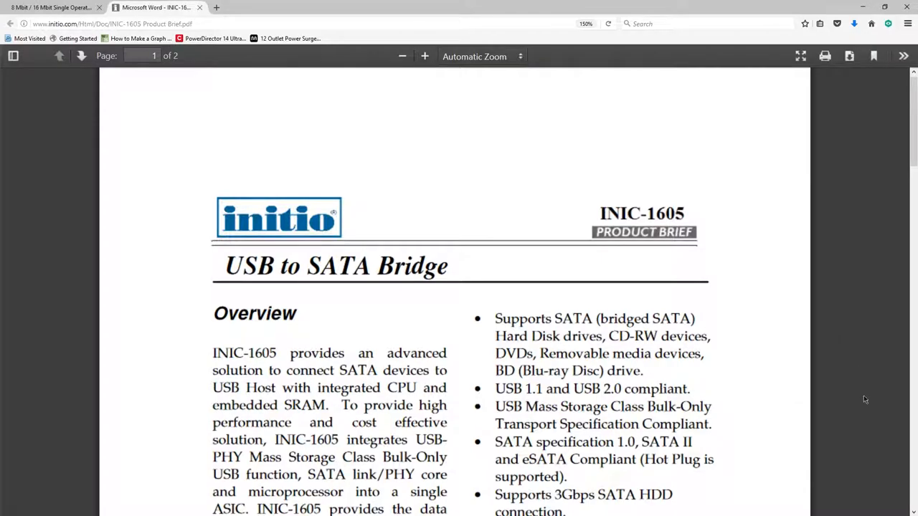
- Scroll the INIC-1605 brief down to its Feature Summary and Firmware/Software Support sections
scroll("down", 3)
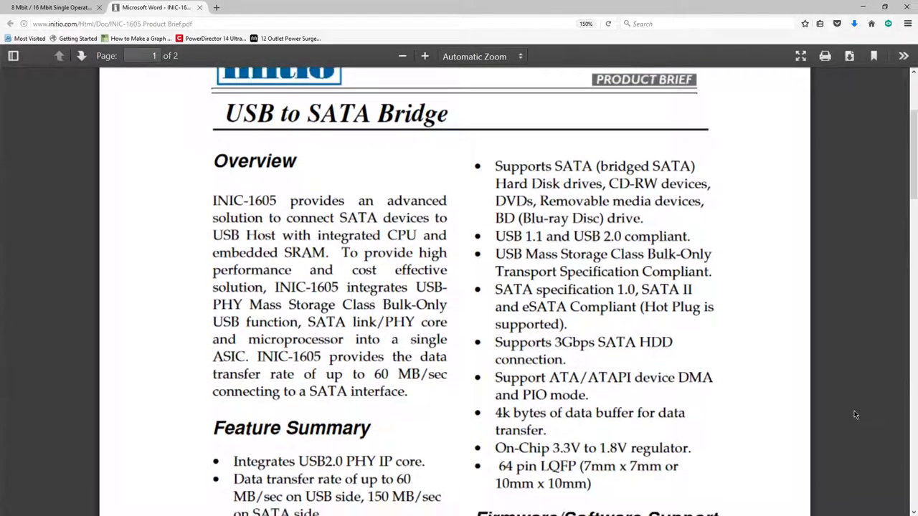
scroll("down", 3)
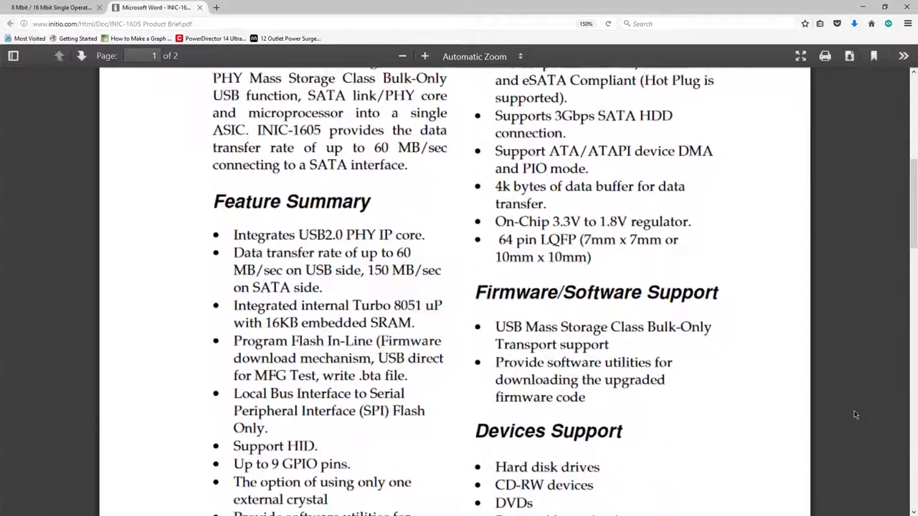
scroll("down", 3)
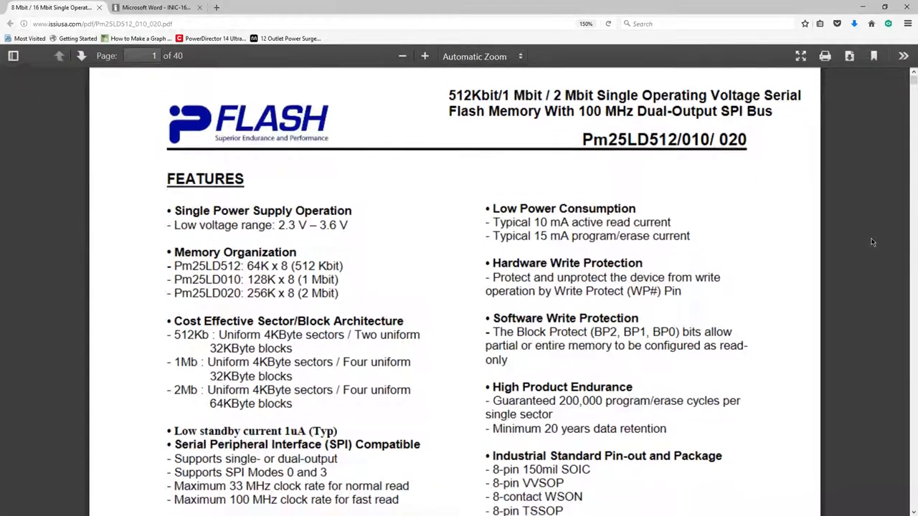
- Scroll past the Pm25LD features and ordering table to the page-3 Connection Diagrams
scroll("down", 3)
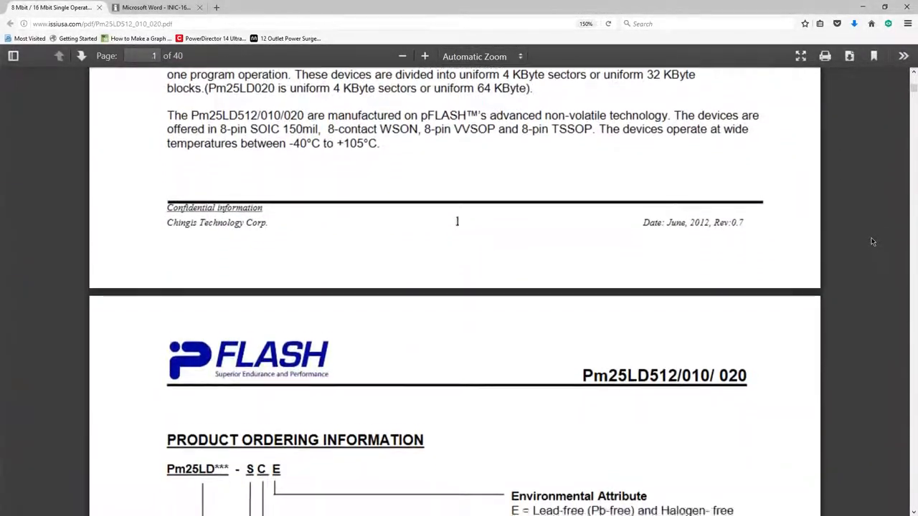
scroll("down", 3)
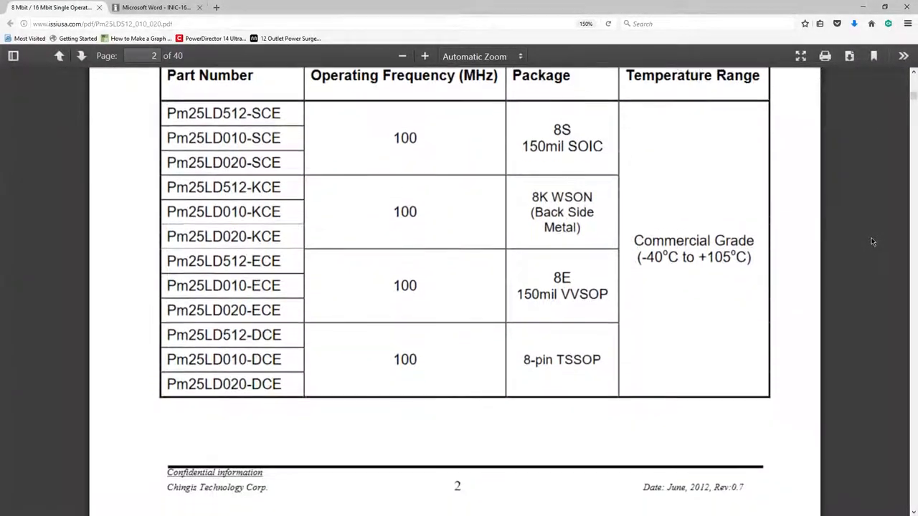
scroll("down", 3)
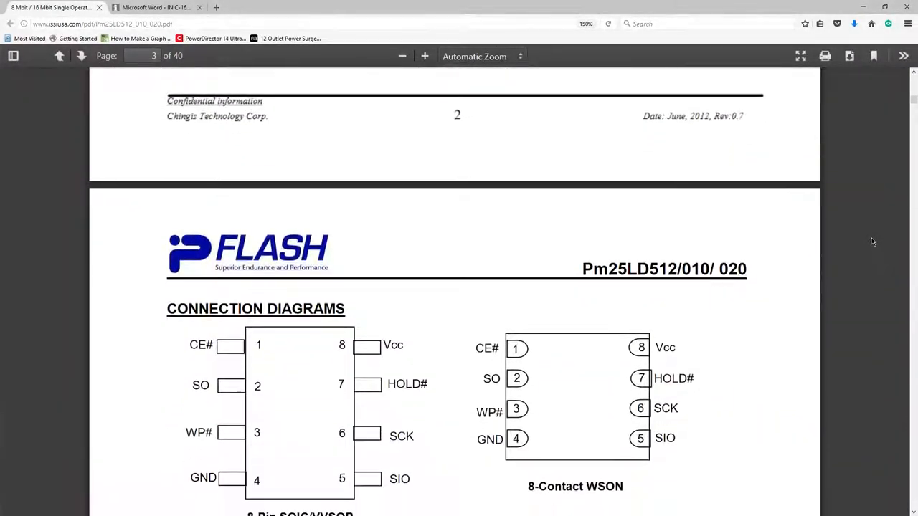
scroll("down", 3)
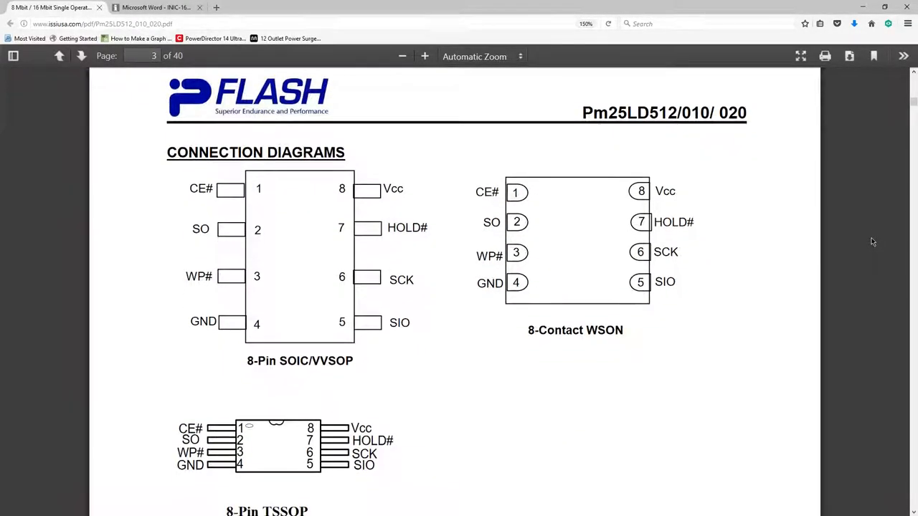
scroll("down", 3)
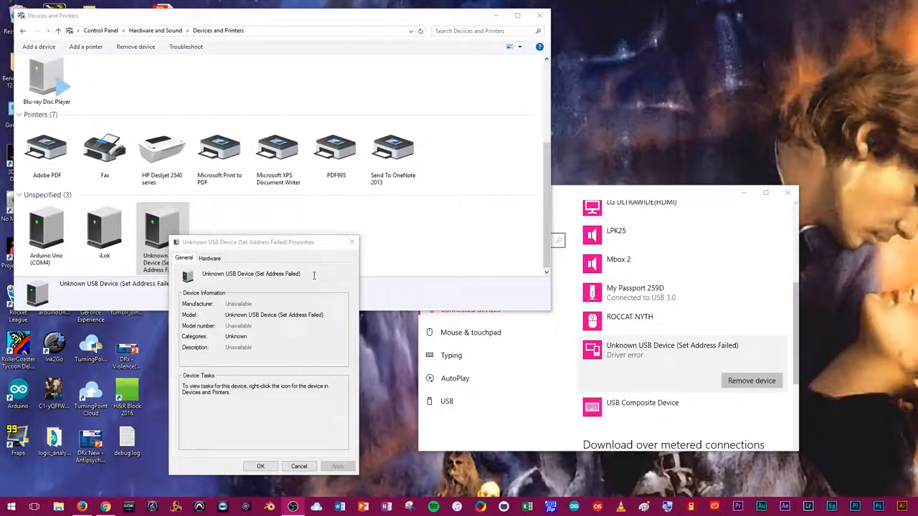
- View the Unknown USB Device's Driver Details, confirming no driver files are loaded, and dismiss the message
left_click(210, 258)
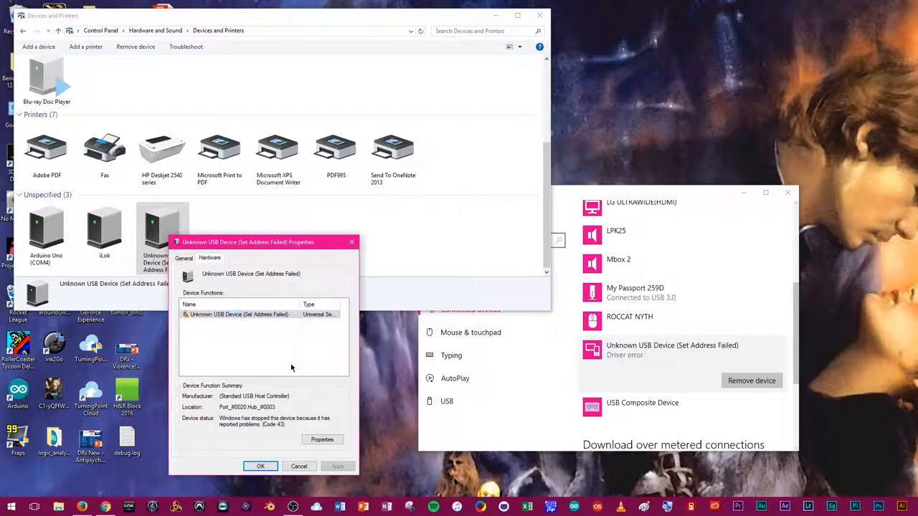
left_click(321, 439)
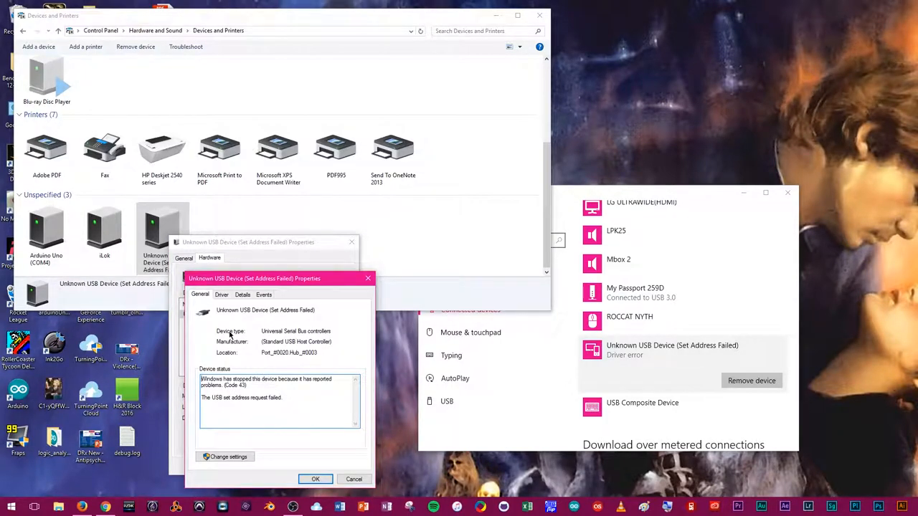
left_click(221, 295)
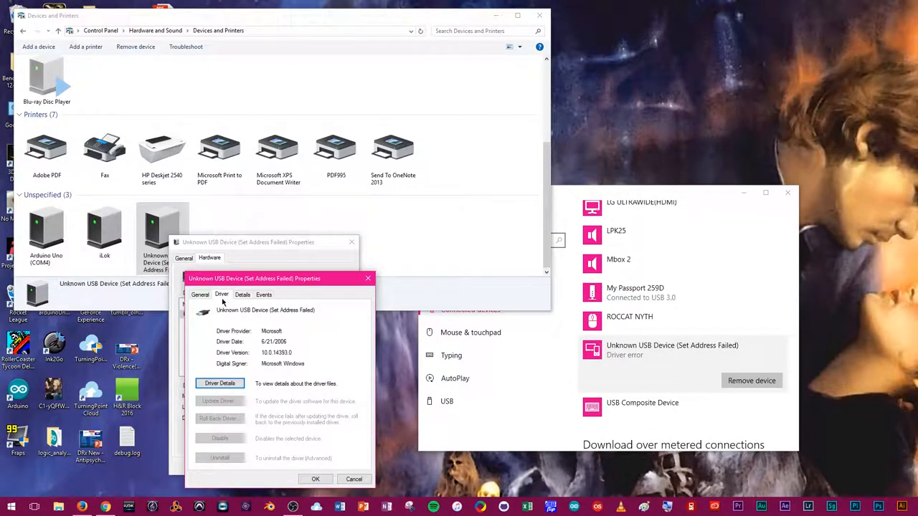
left_click(221, 383)
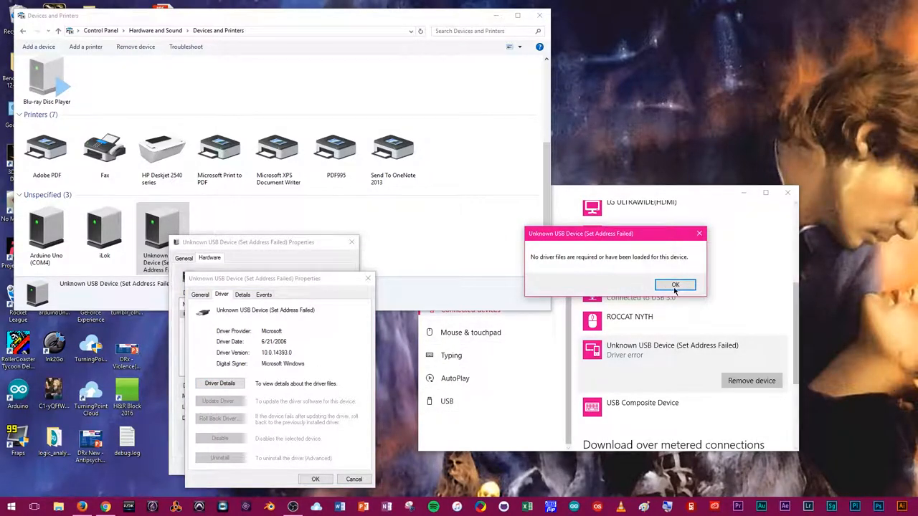
left_click(674, 284)
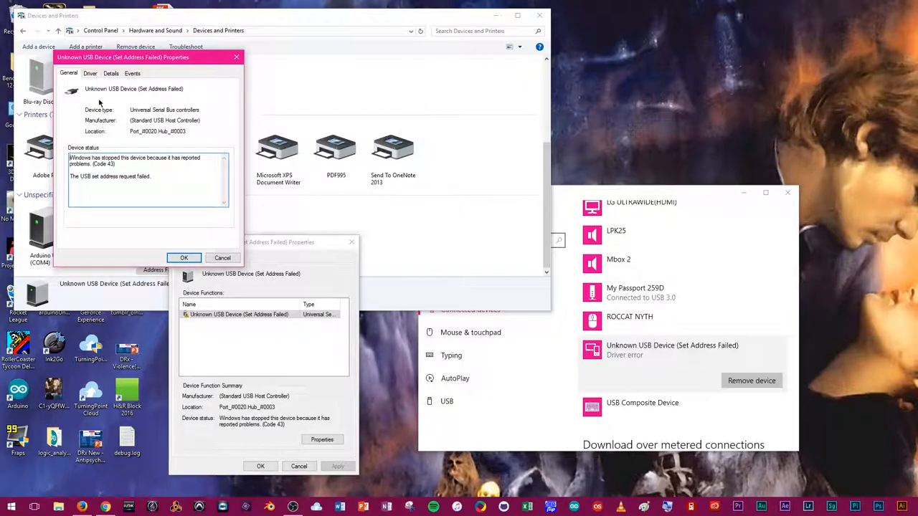
left_click(89, 73)
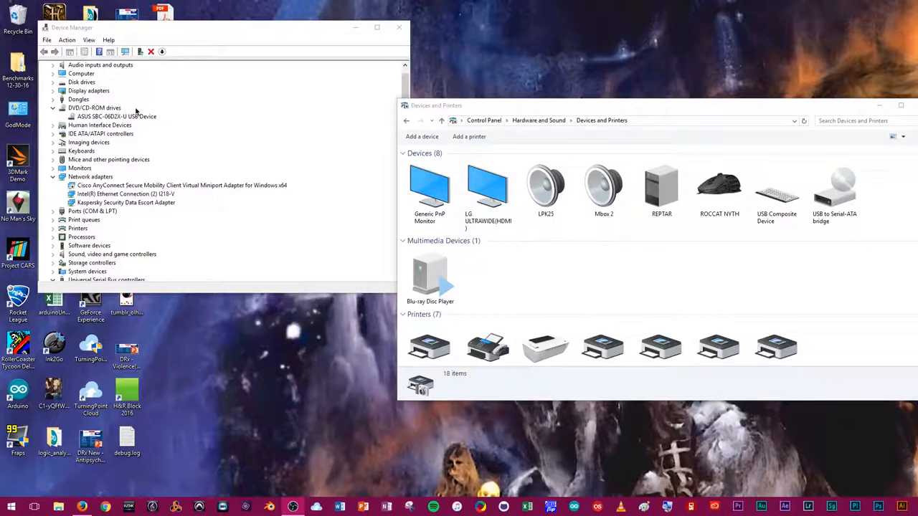
- Select the ASUS SBC-06D2X-U USB Device entry under DVD/CD-ROM drives
left_click(117, 116)
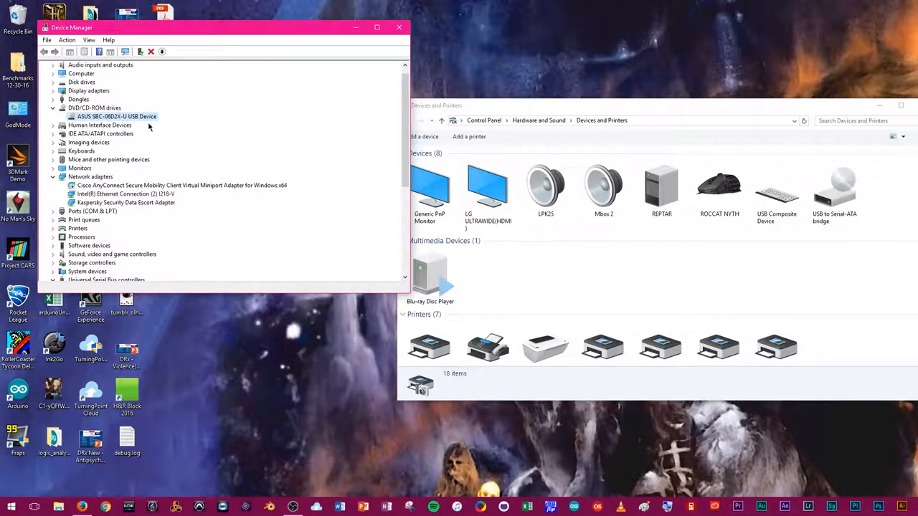